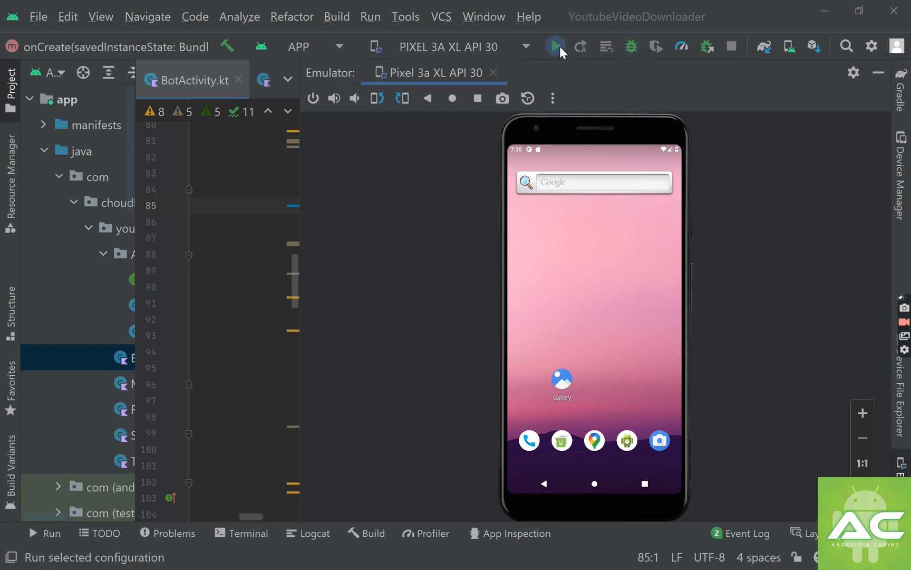
- Build and run the chatbot app on the Pixel 3a emulator until Trisha's welcome message appears
left_click(555, 47)
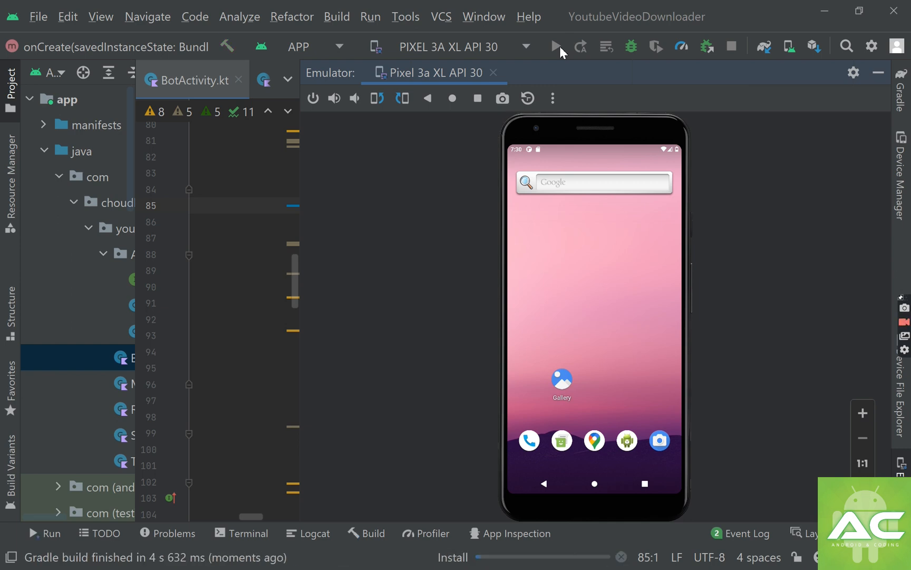
left_click(556, 47)
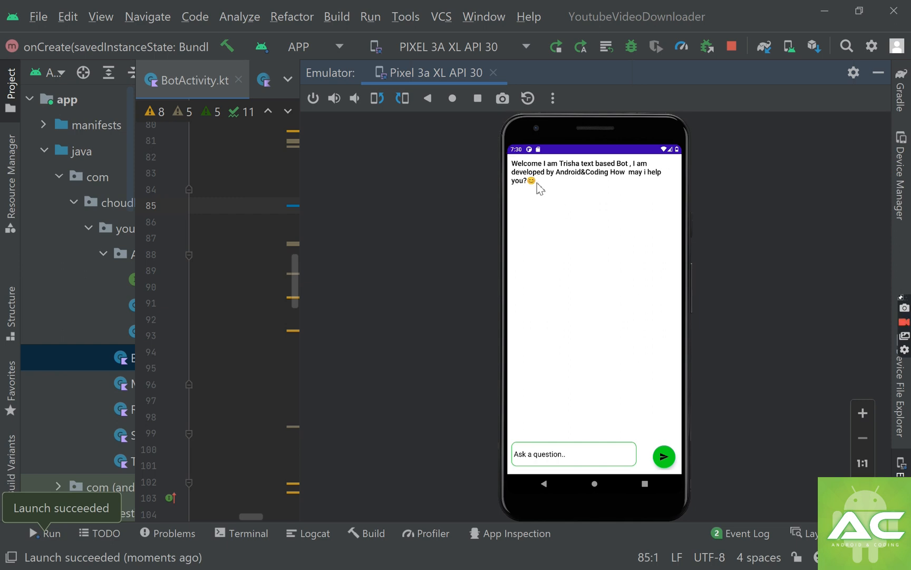
mouse_move(595, 199)
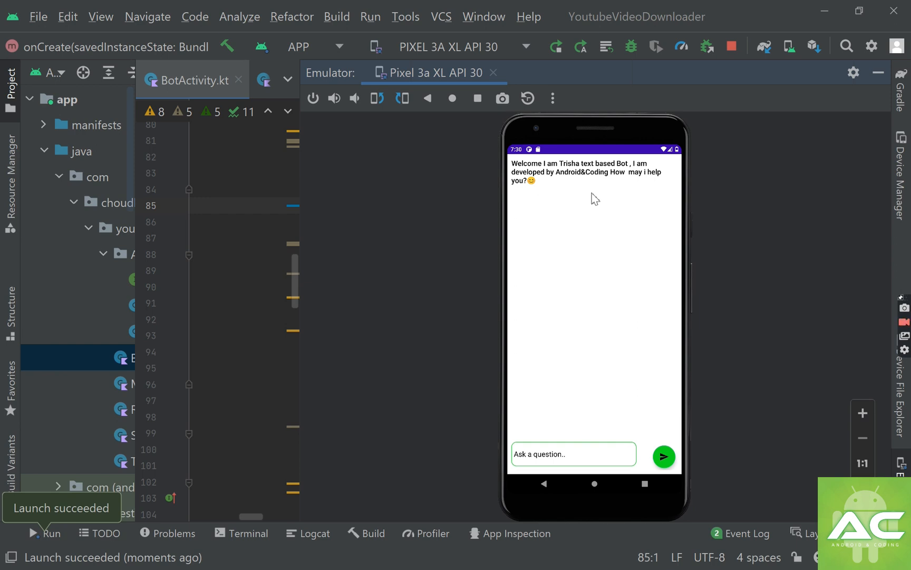
mouse_move(556, 362)
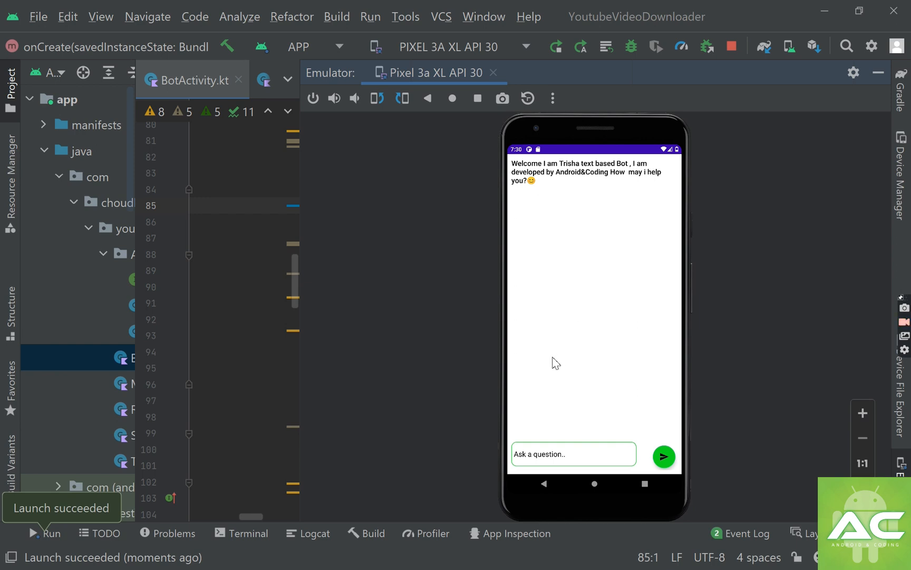
mouse_move(542, 461)
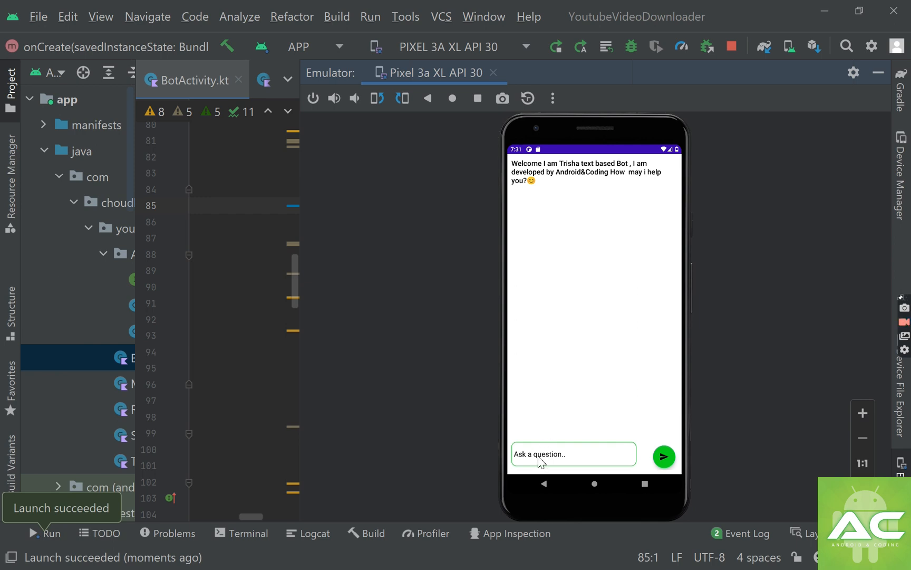
type("what is your name")
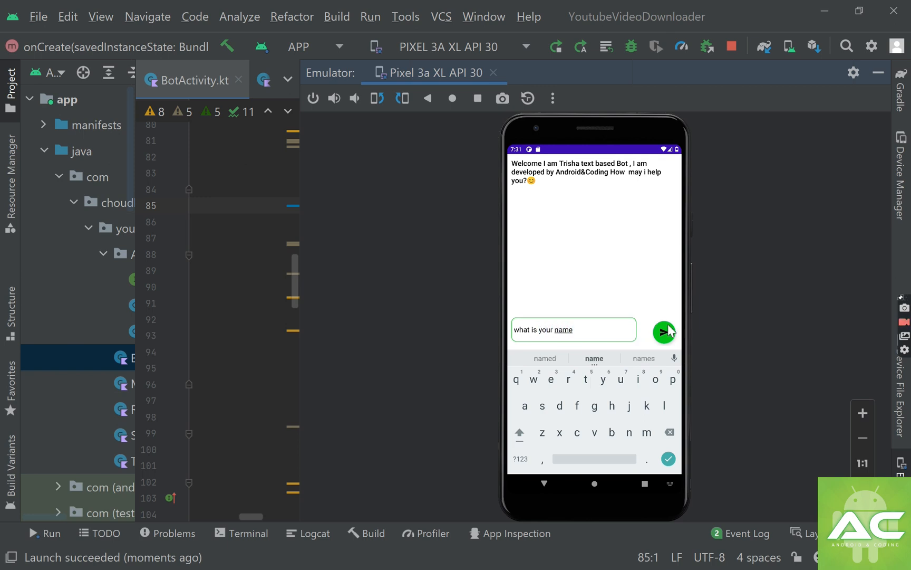
left_click(663, 330)
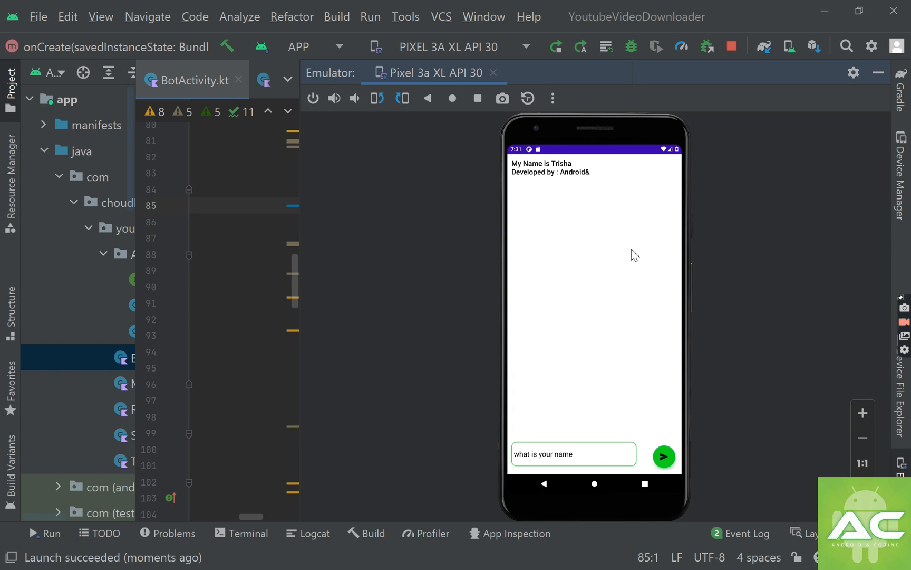
left_click(662, 456)
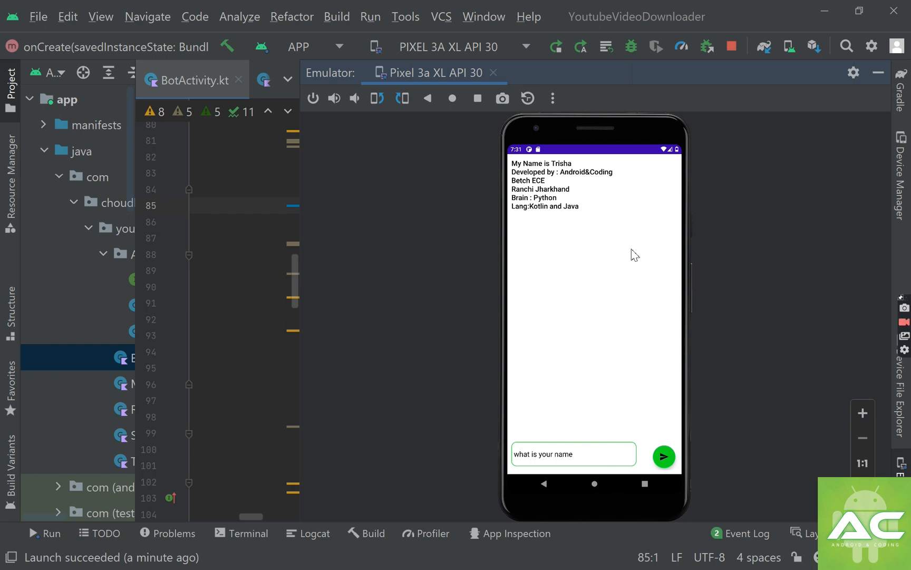
left_click(664, 454)
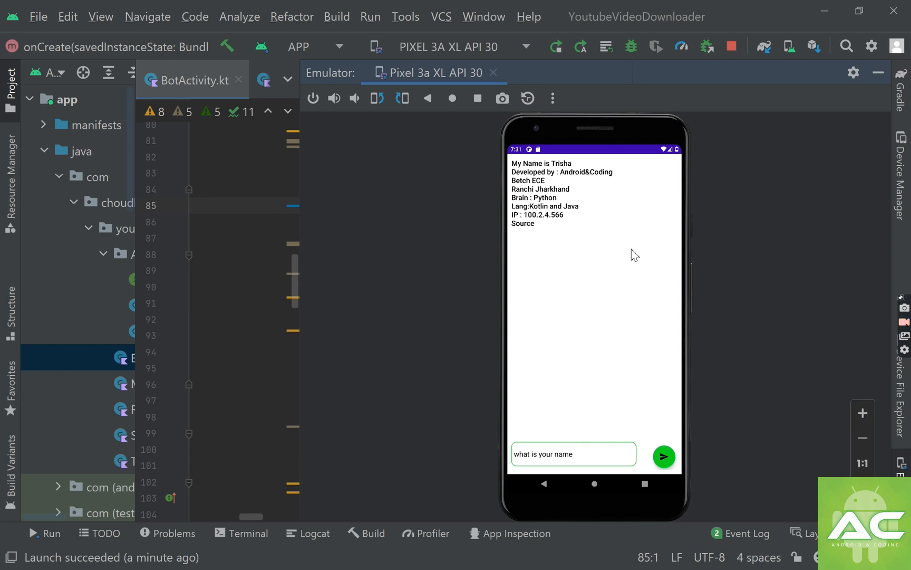
left_click(663, 456)
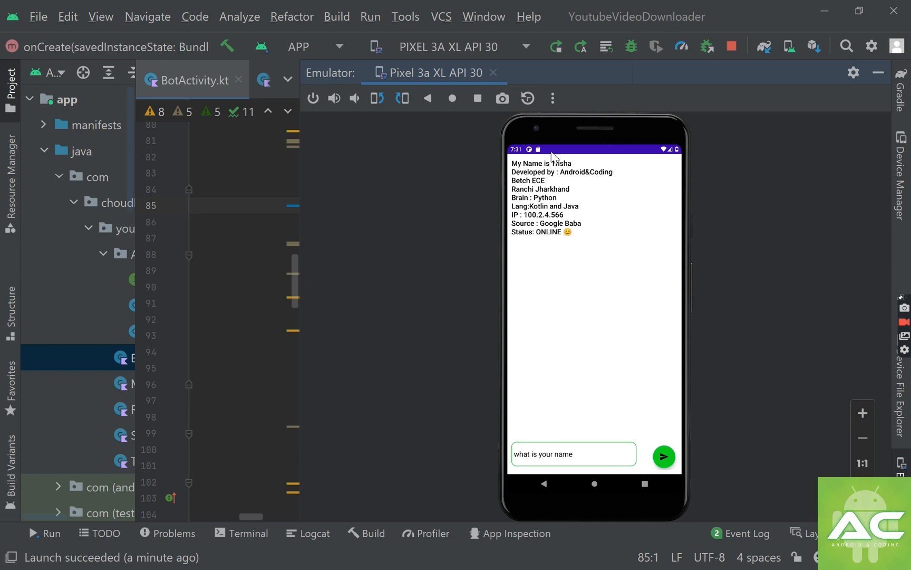
mouse_move(540, 280)
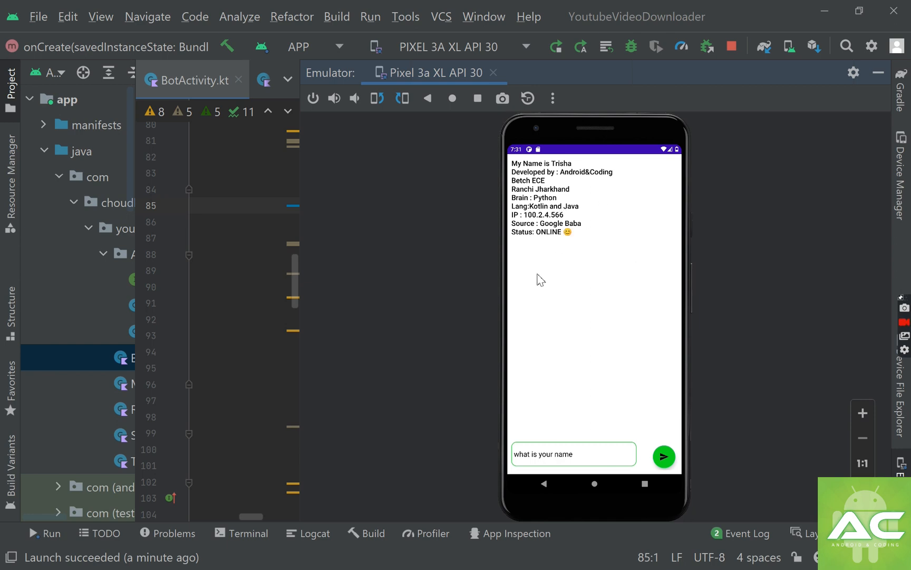
left_click(573, 454)
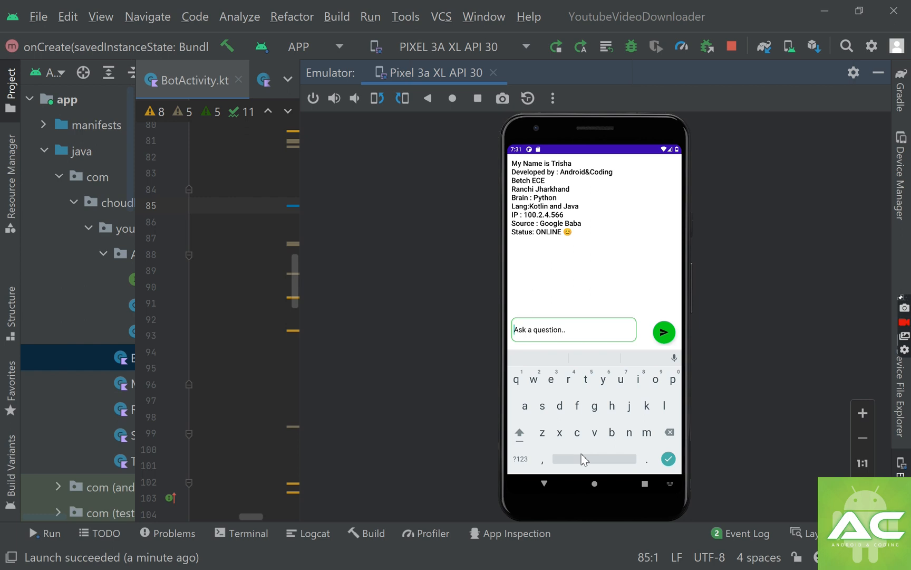
- Ask "when is jeemains 2023" so the bot echoes "OK, Your Qestion is when is jeemains 2023"
type("when is jeemains")
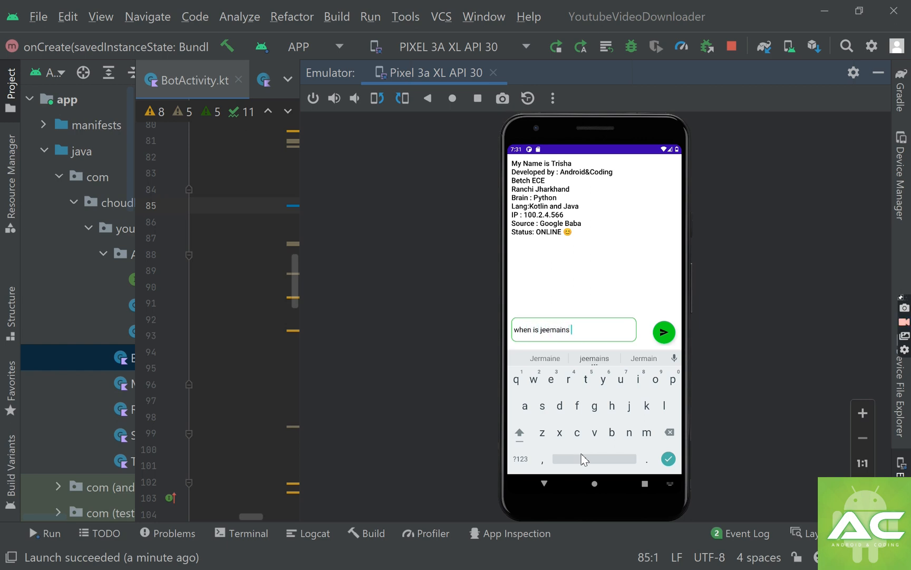
type("2023")
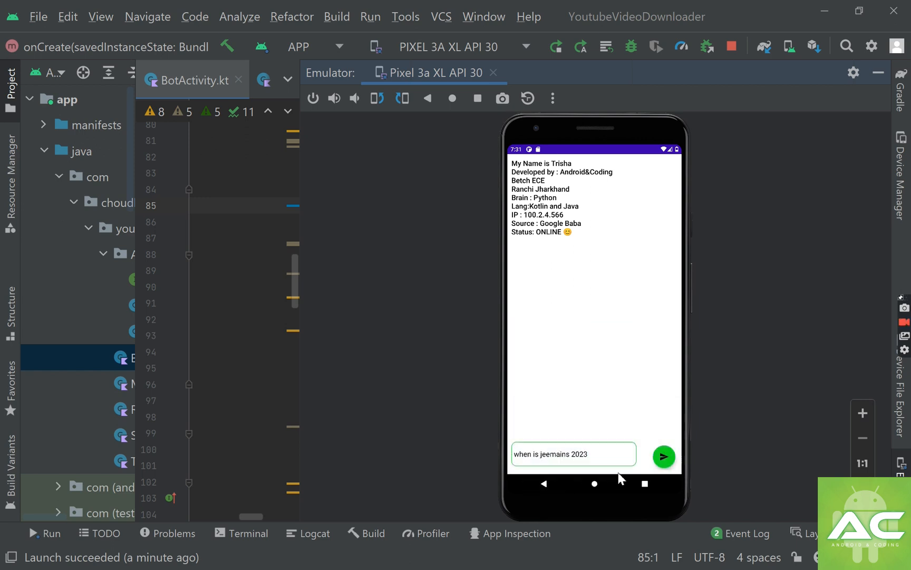
left_click(663, 456)
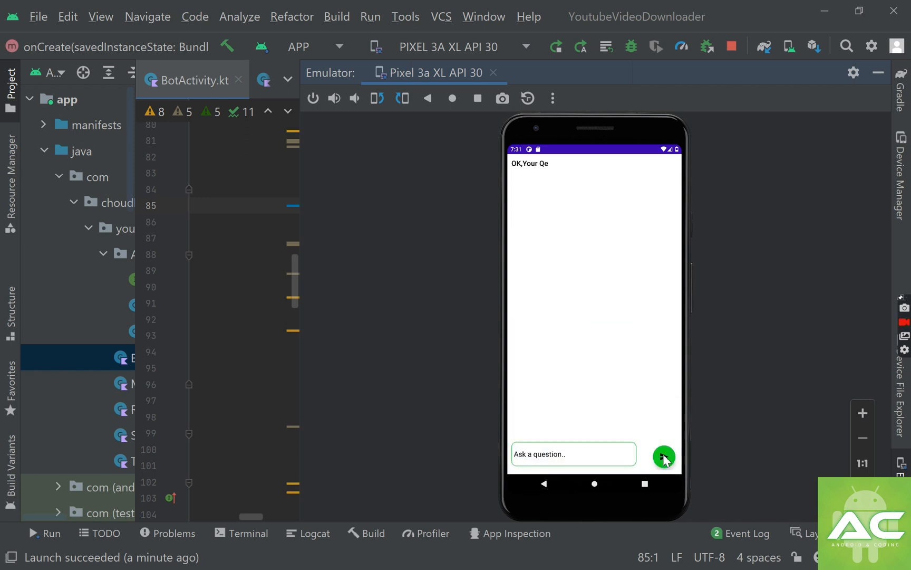
left_click(664, 456)
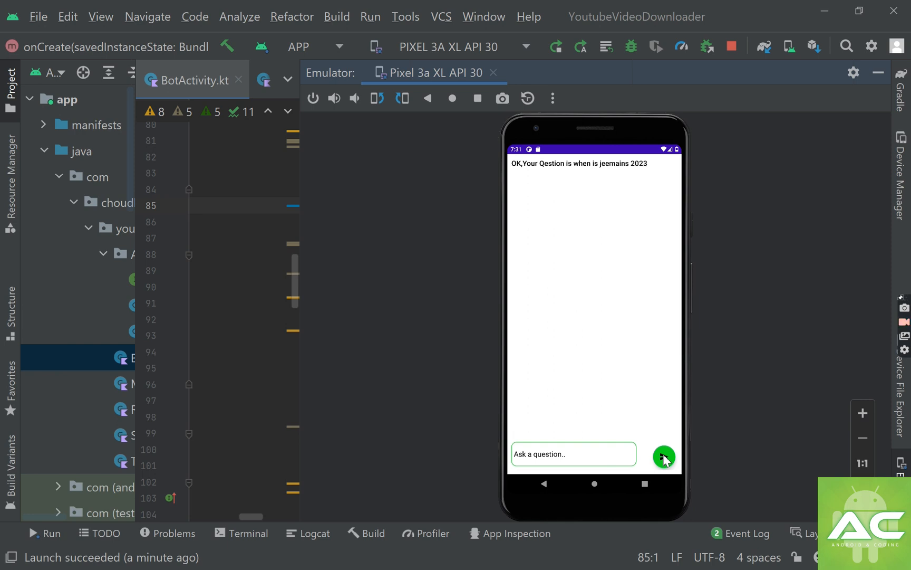
mouse_move(740, 370)
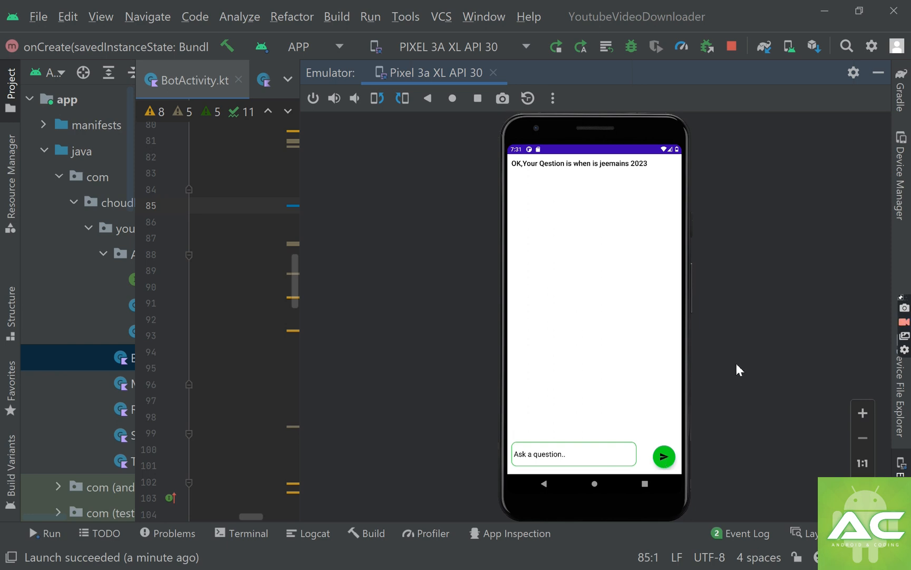
mouse_move(697, 331)
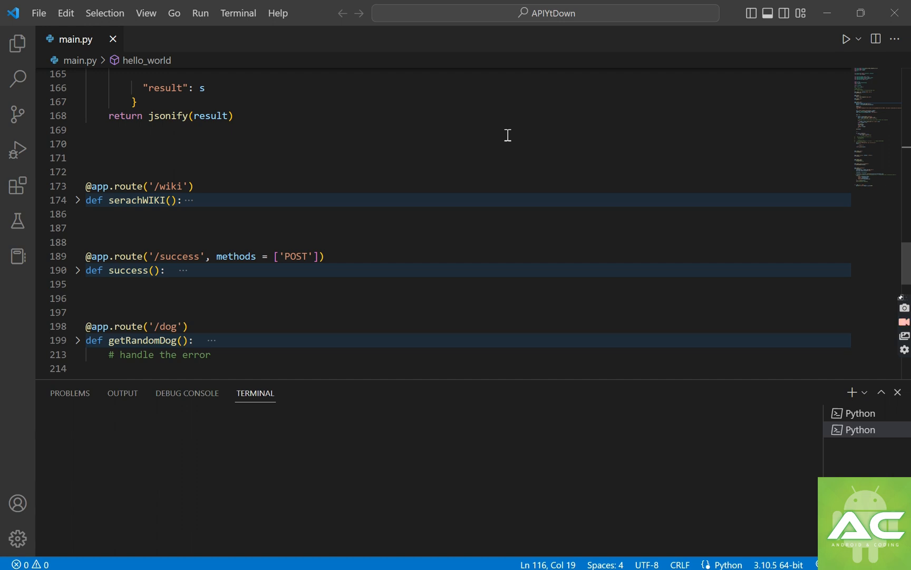
mouse_move(807, 42)
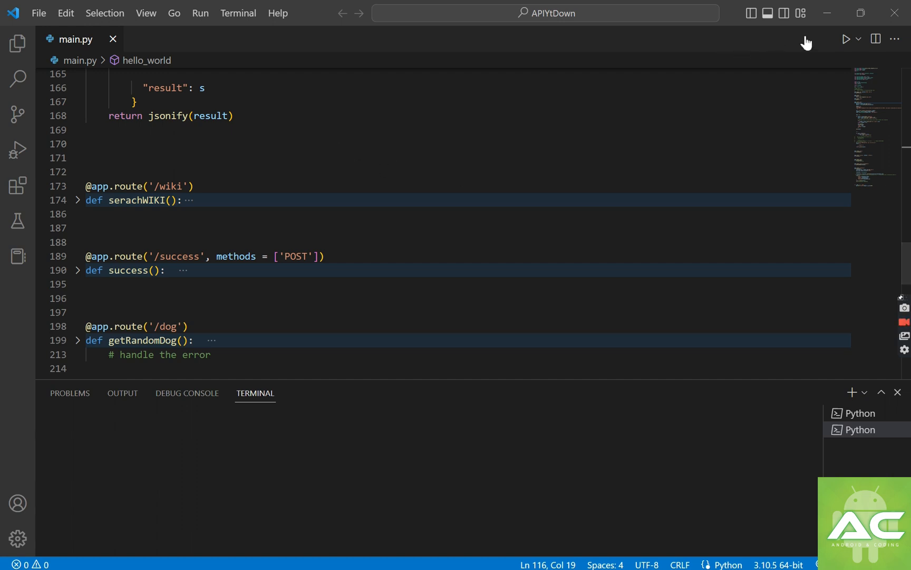
mouse_move(846, 39)
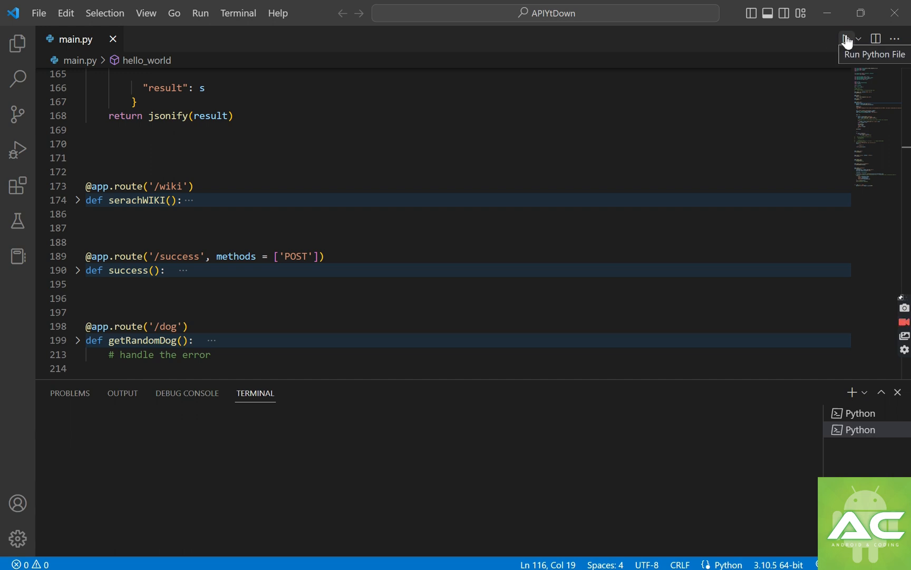
- Run the main.py Flask API script in VS Code as the chatbot's backend
left_click(845, 38)
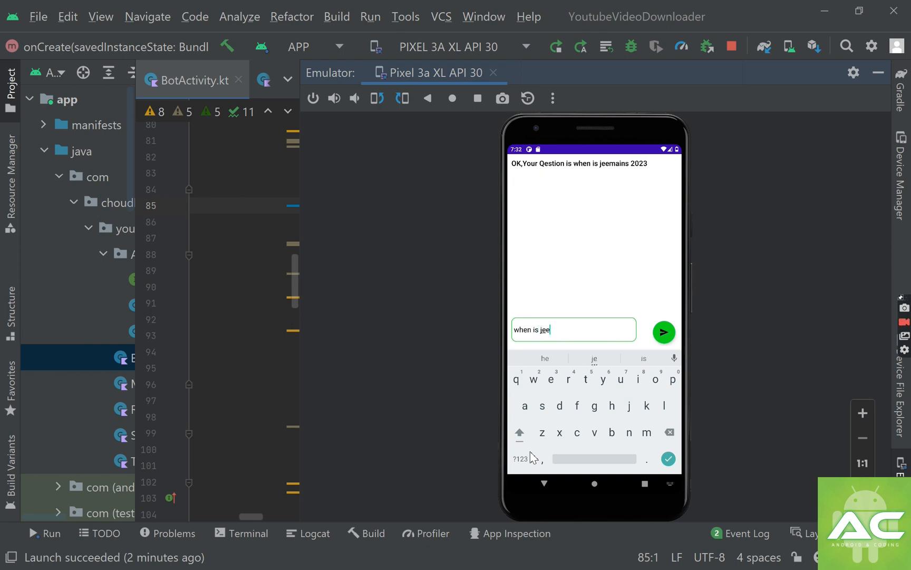
- Resend "when is jeemains 2023" and receive the JEE Main 2023 session dates answer
type("amins 2023")
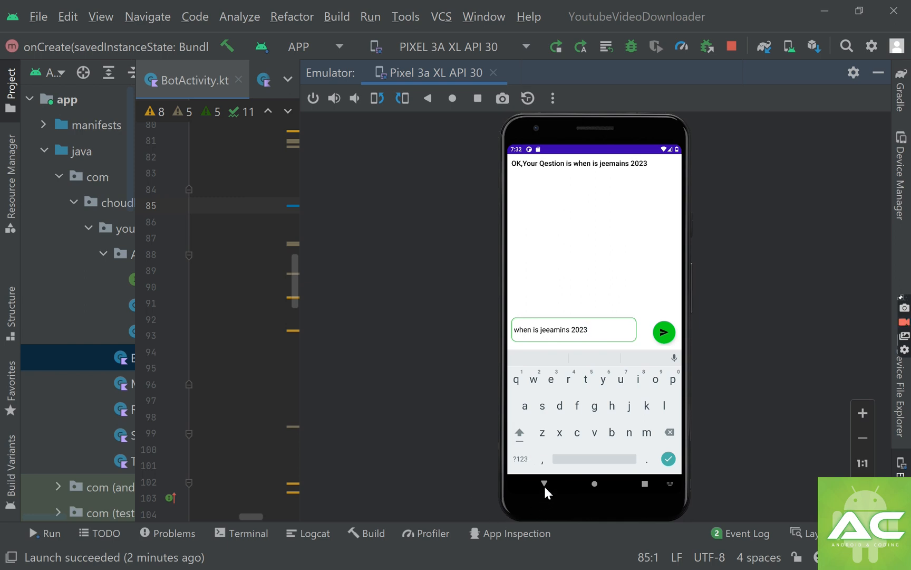
left_click(545, 483)
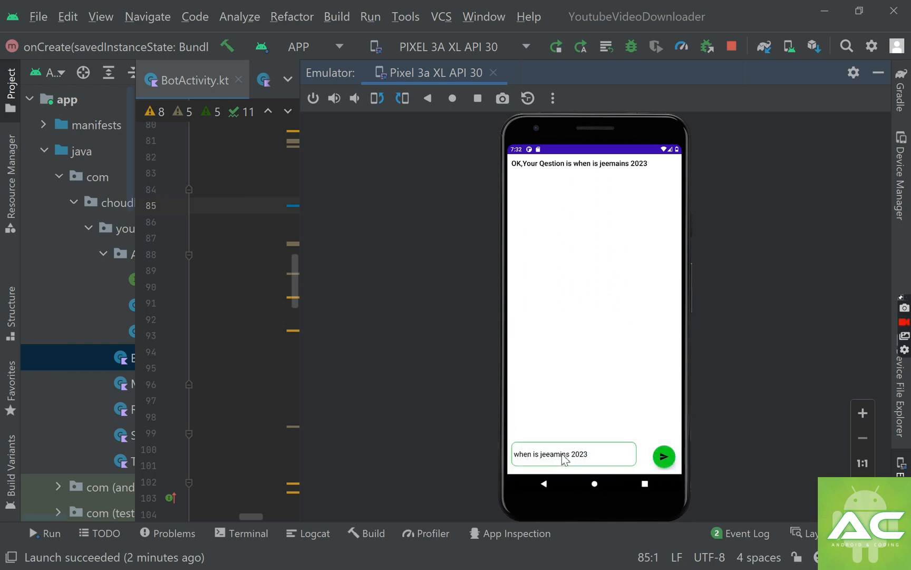
left_click(573, 454)
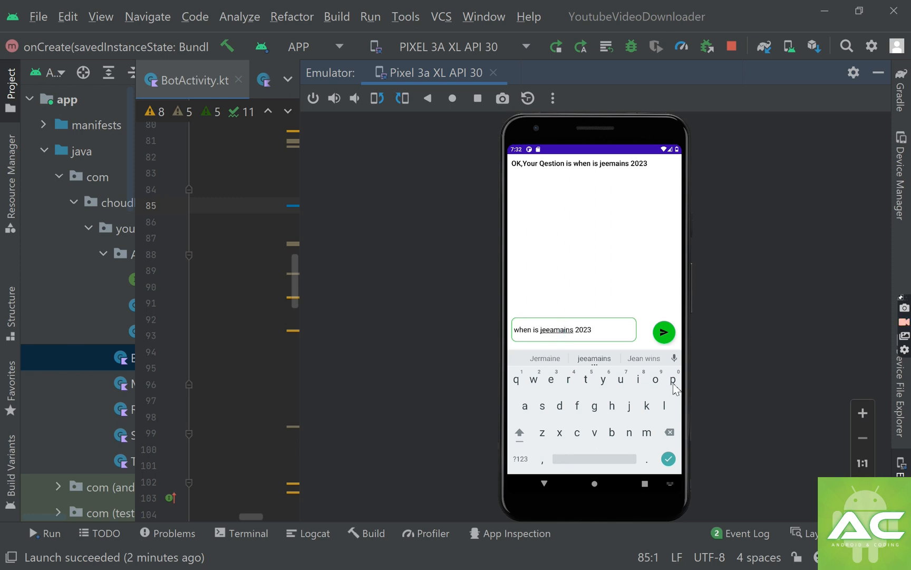
left_click(662, 332)
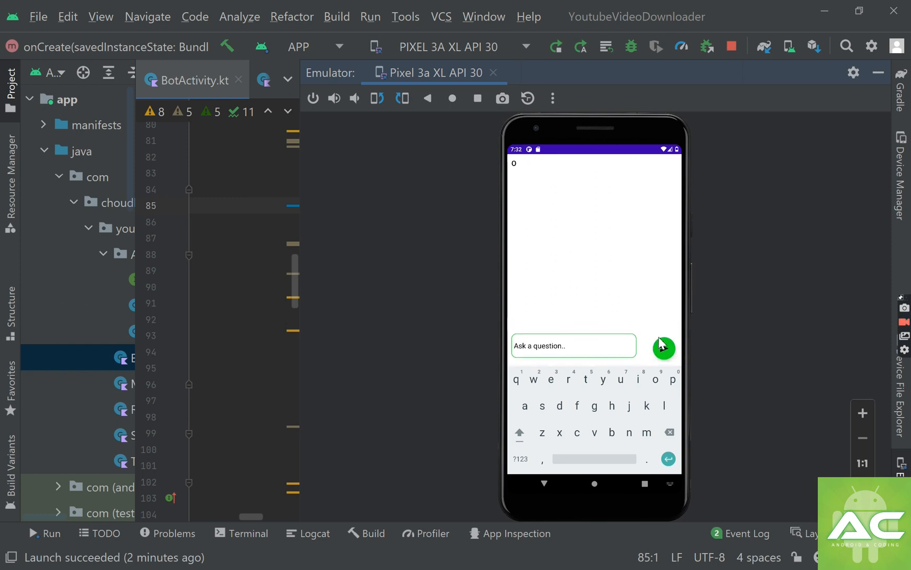
left_click(664, 349)
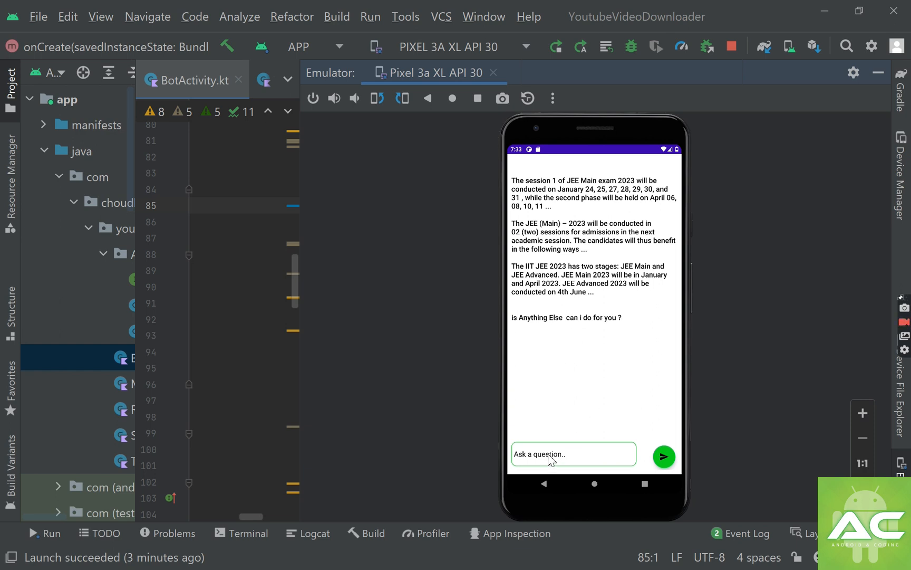
left_click(573, 453)
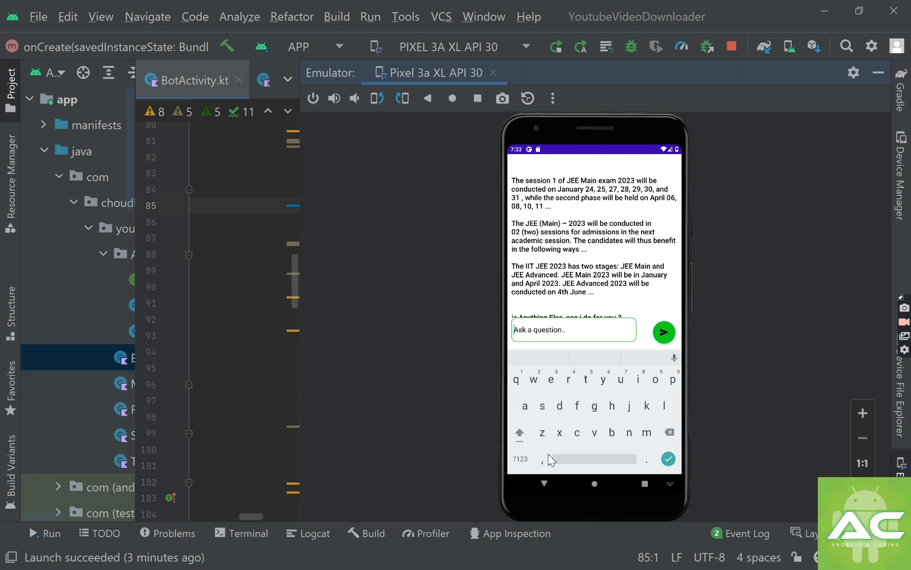
- Ask "who is laika" and get paragraphs about the Soviet space dog
type("who")
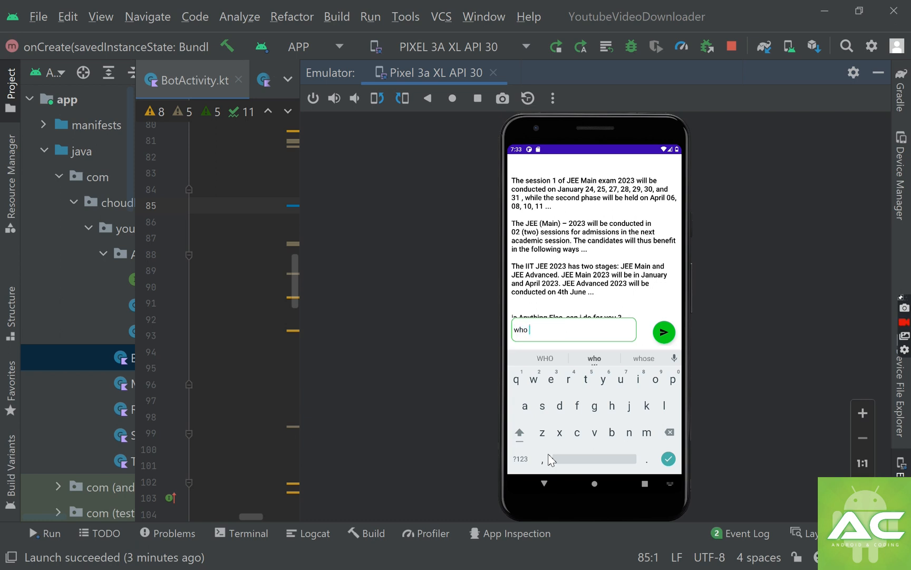
type("is laiks")
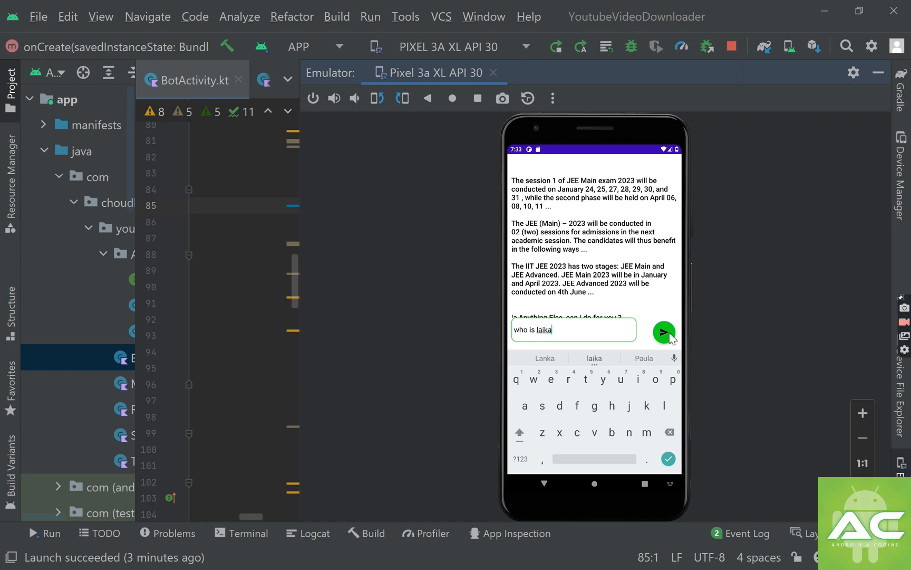
left_click(664, 333)
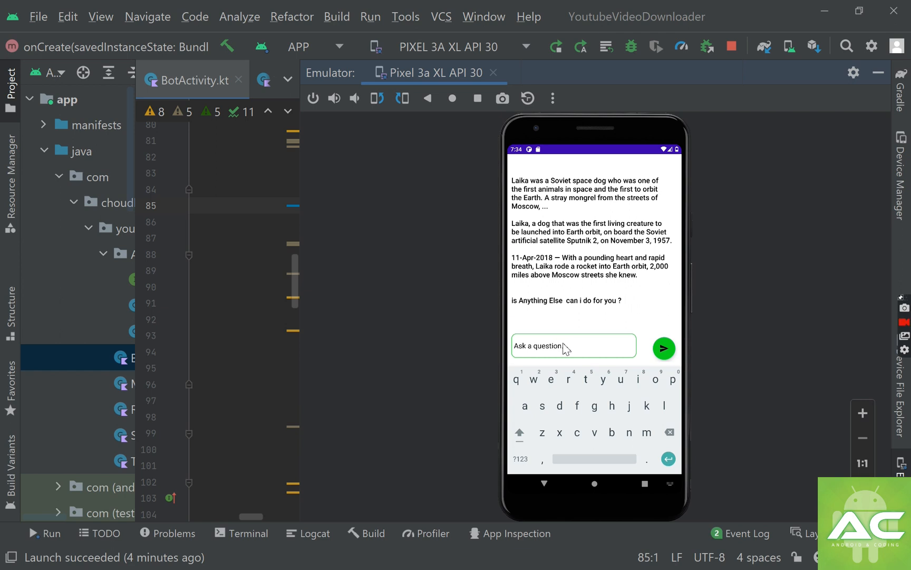
- Ask "who developed python" so the bot answers crediting Guido van Rossum in 1991
type("w")
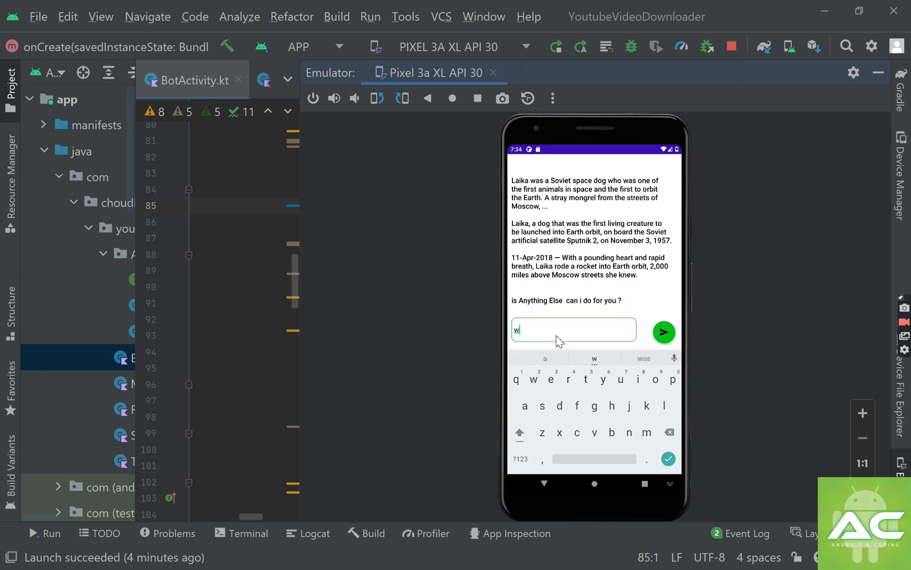
type("ho developed python")
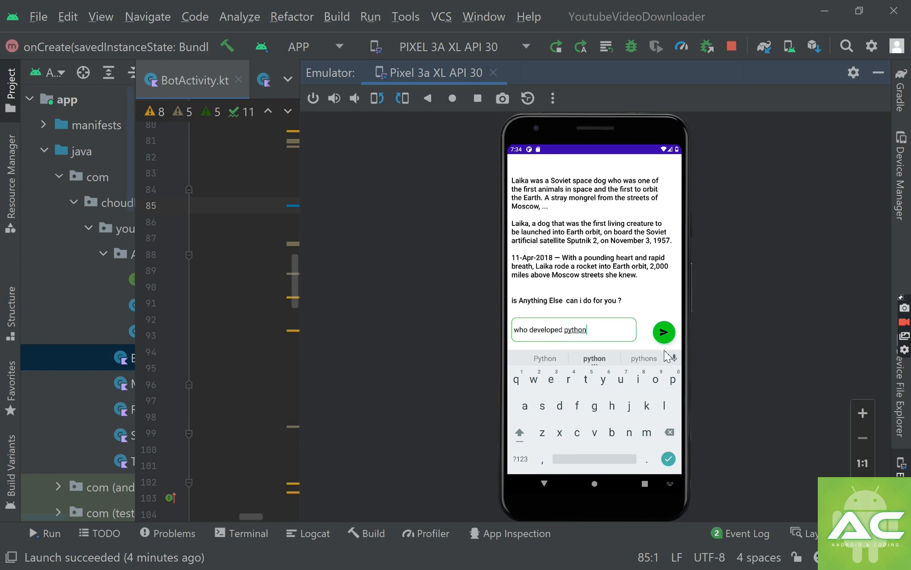
left_click(664, 333)
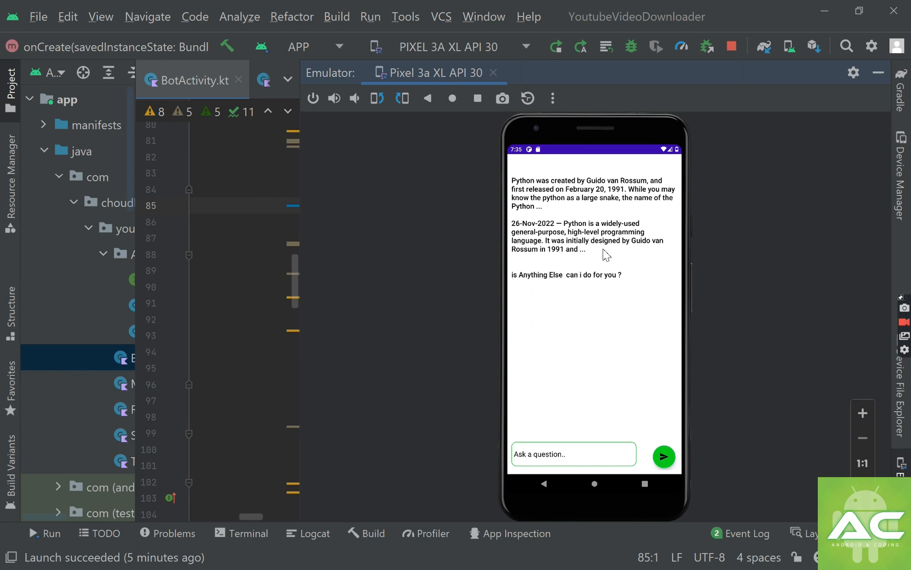
mouse_move(606, 277)
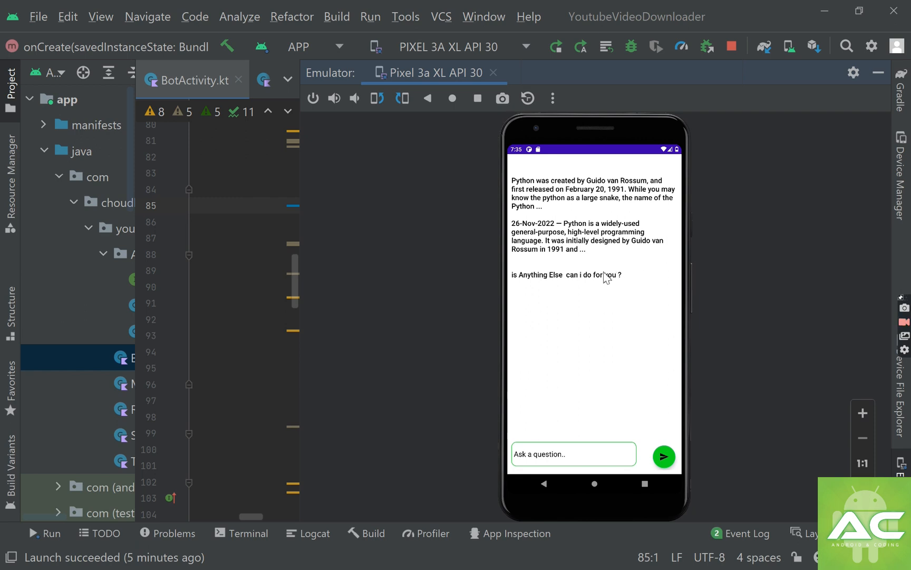